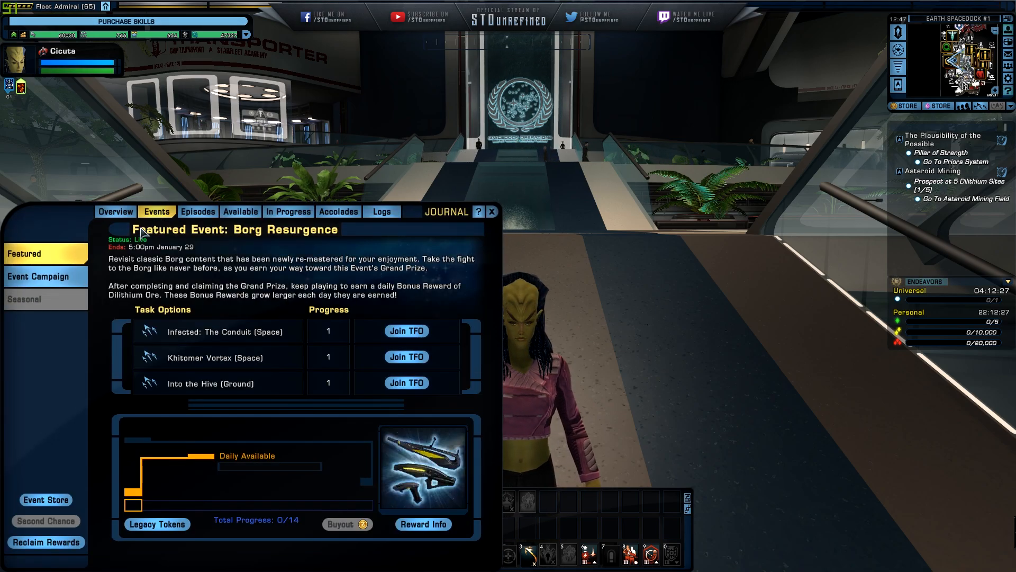
# - Open Reclaim Rewards to list claimable ship Special Requisition Packs
pyautogui.click(46, 542)
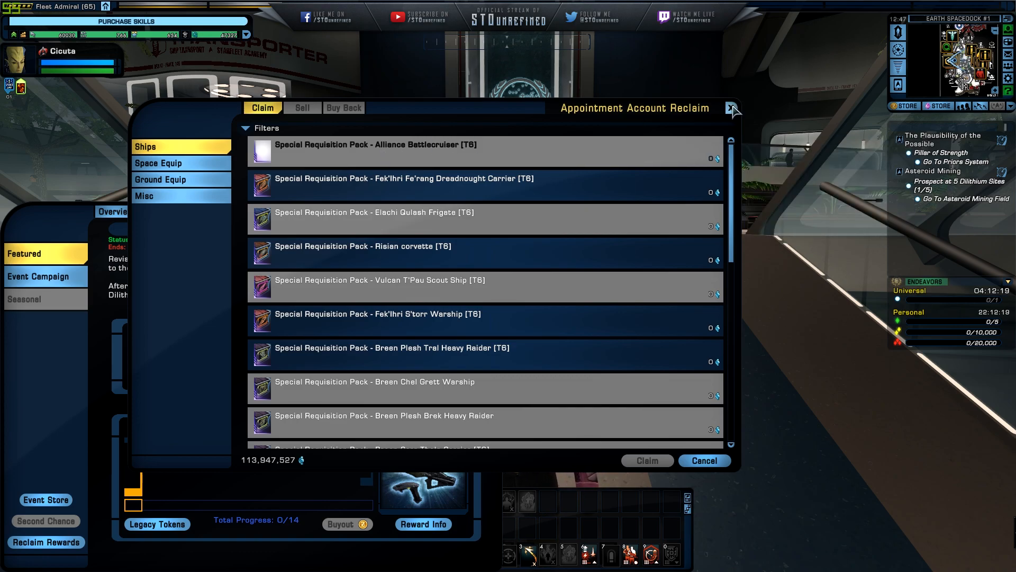
pyautogui.click(733, 108)
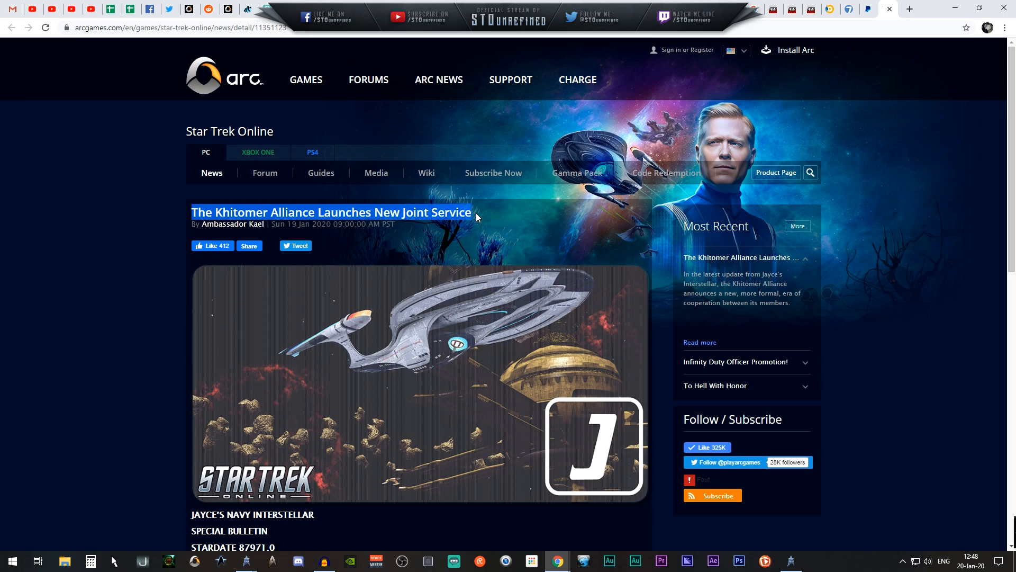
pyautogui.scroll(-3)
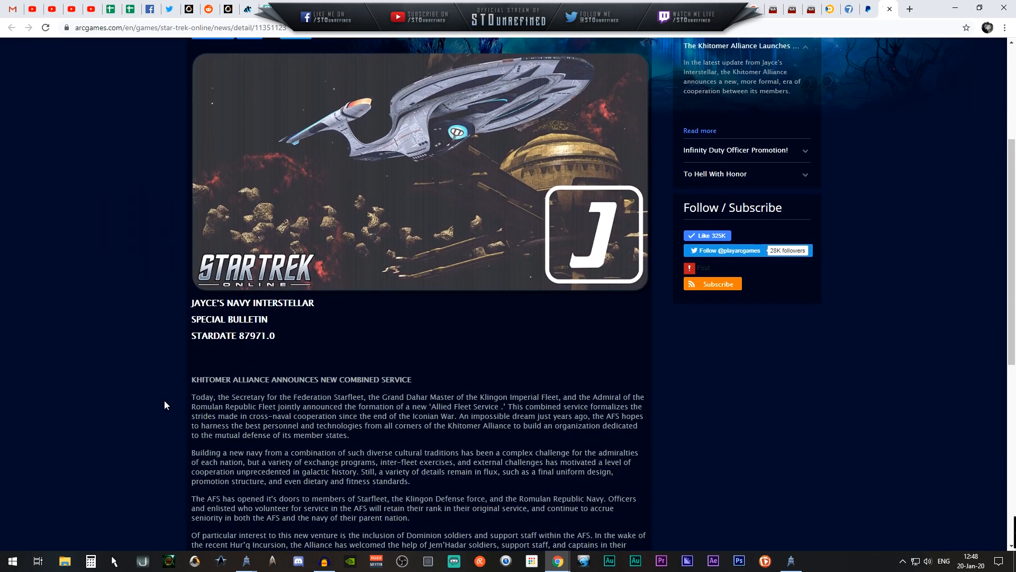
pyautogui.scroll(3)
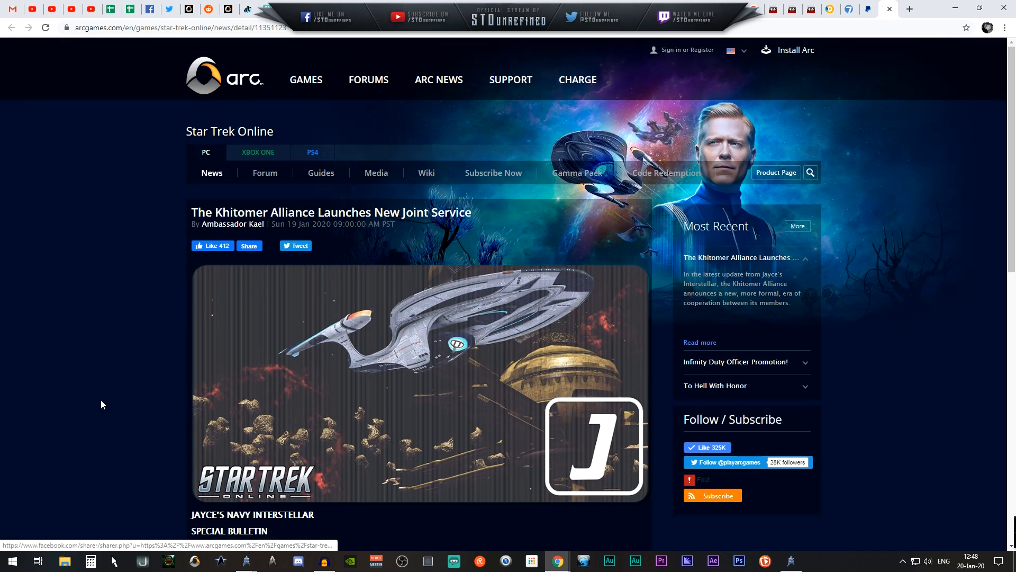
pyautogui.scroll(-3)
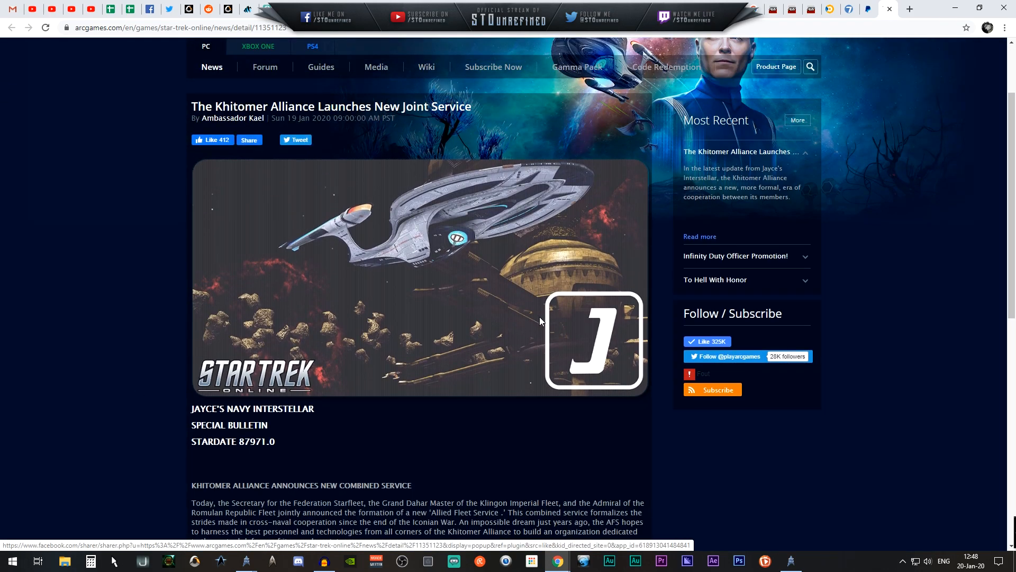
pyautogui.moveTo(361, 273)
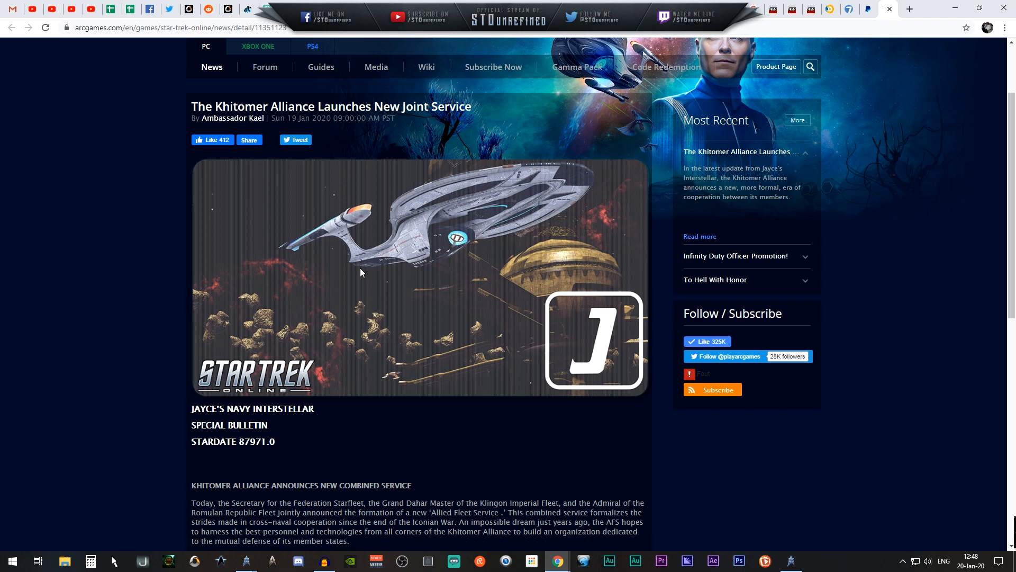
pyautogui.moveTo(561, 269)
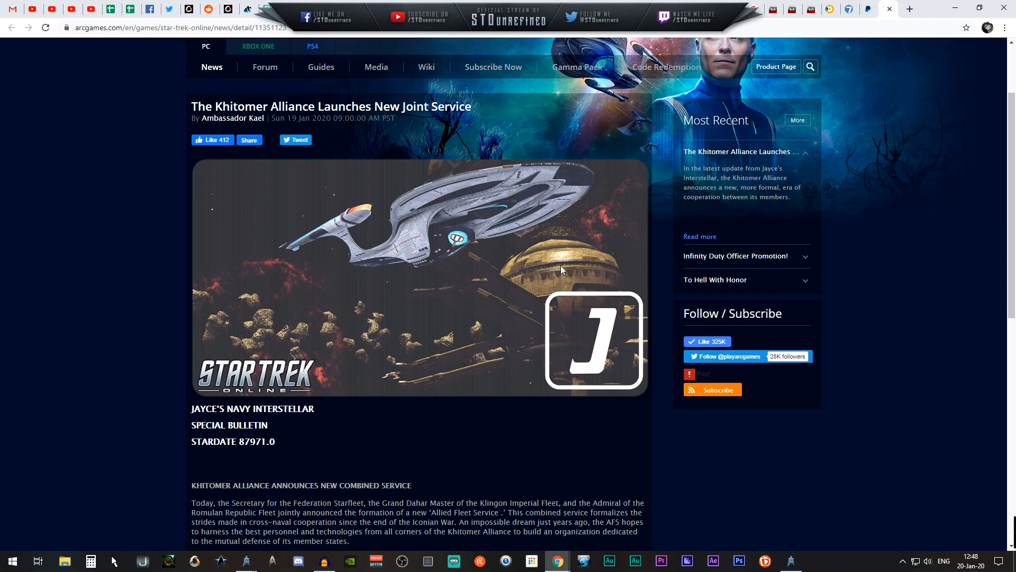
pyautogui.moveTo(583, 347)
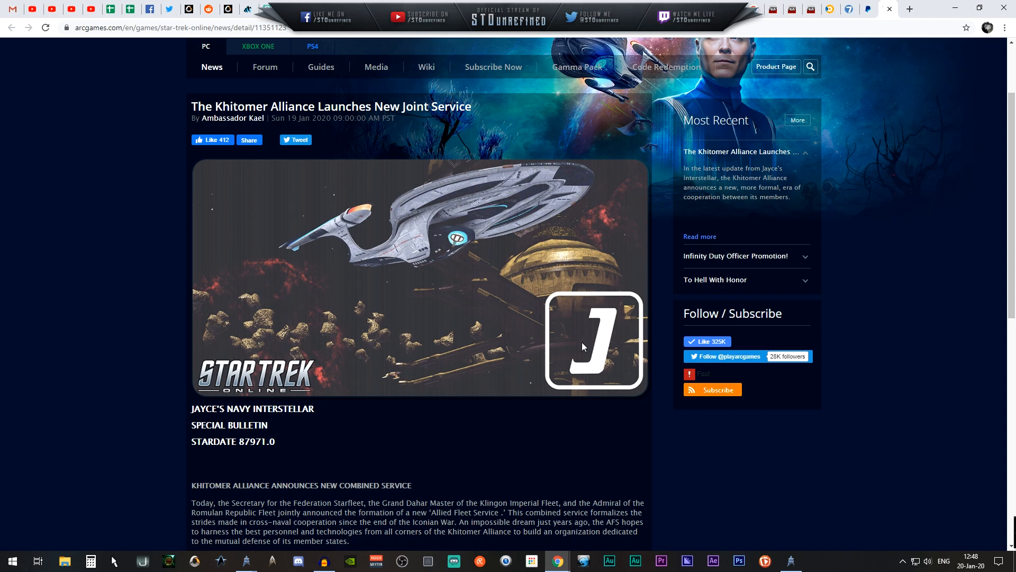
pyautogui.moveTo(531, 209)
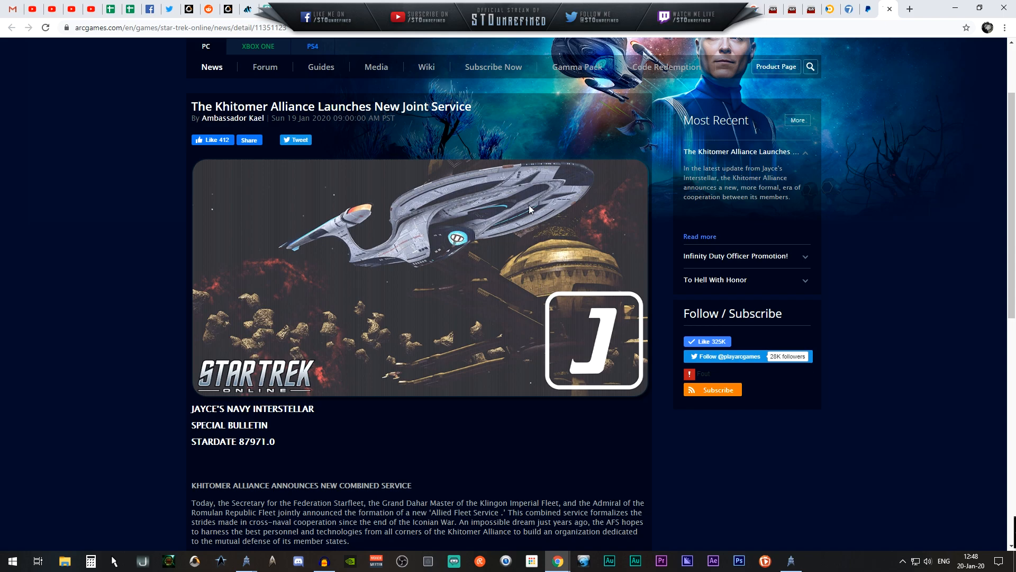
pyautogui.moveTo(293, 292)
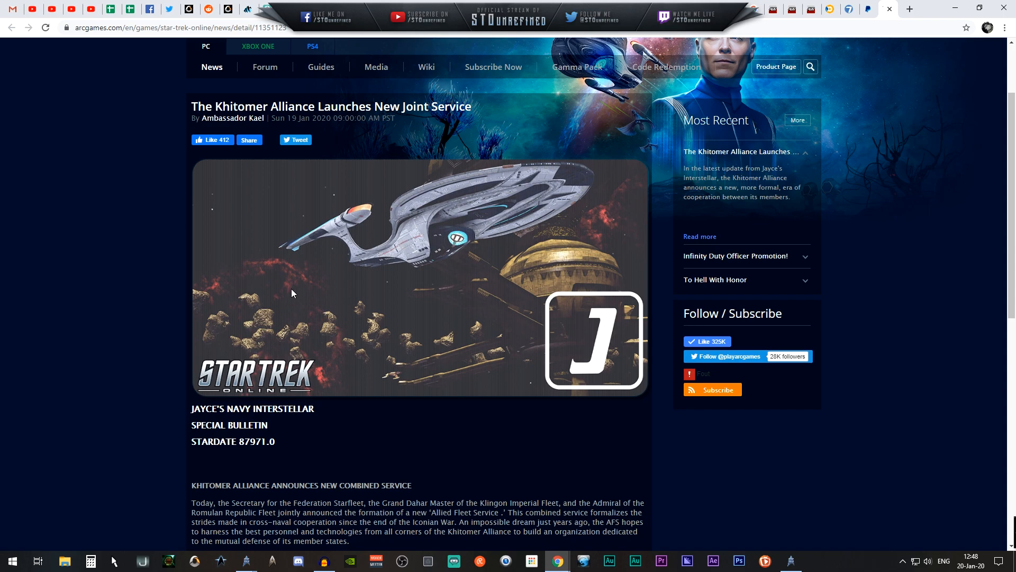
pyautogui.moveTo(470, 358)
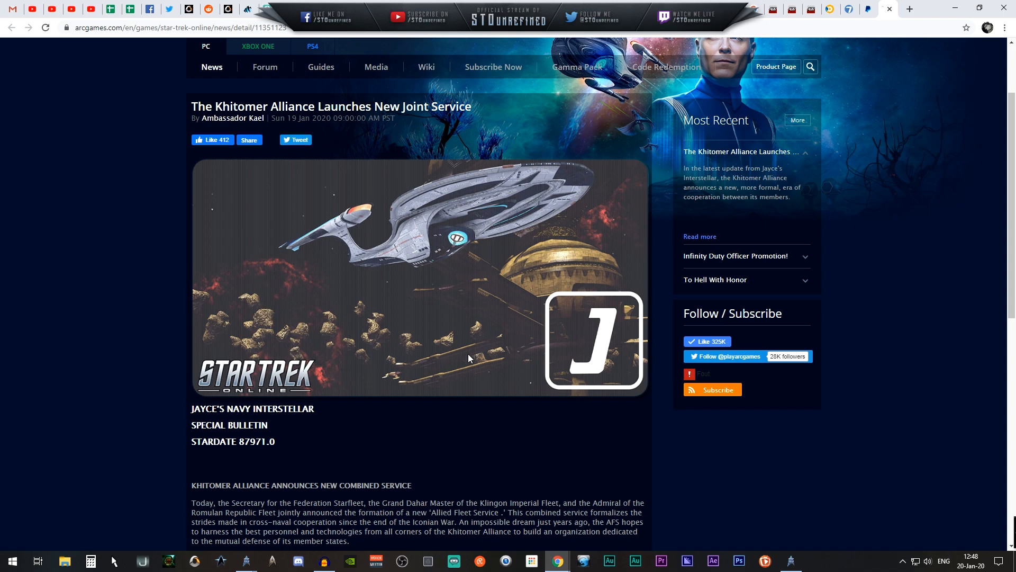
pyautogui.moveTo(285, 337)
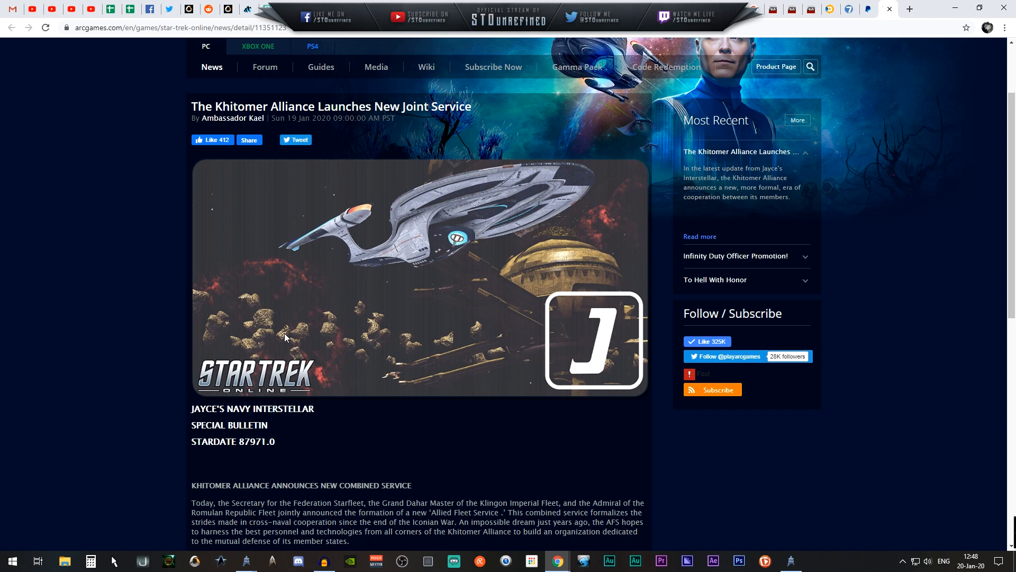
pyautogui.moveTo(474, 350)
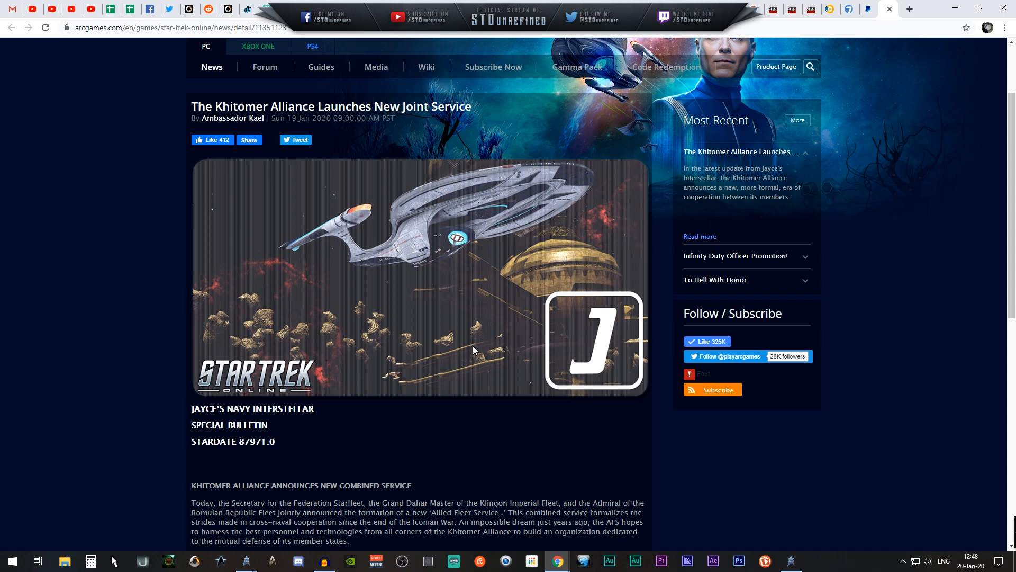
# - Scroll into the article, mark the Allied Fleet Service's name, and highlight the new-navy paragraph
pyautogui.scroll(-3)
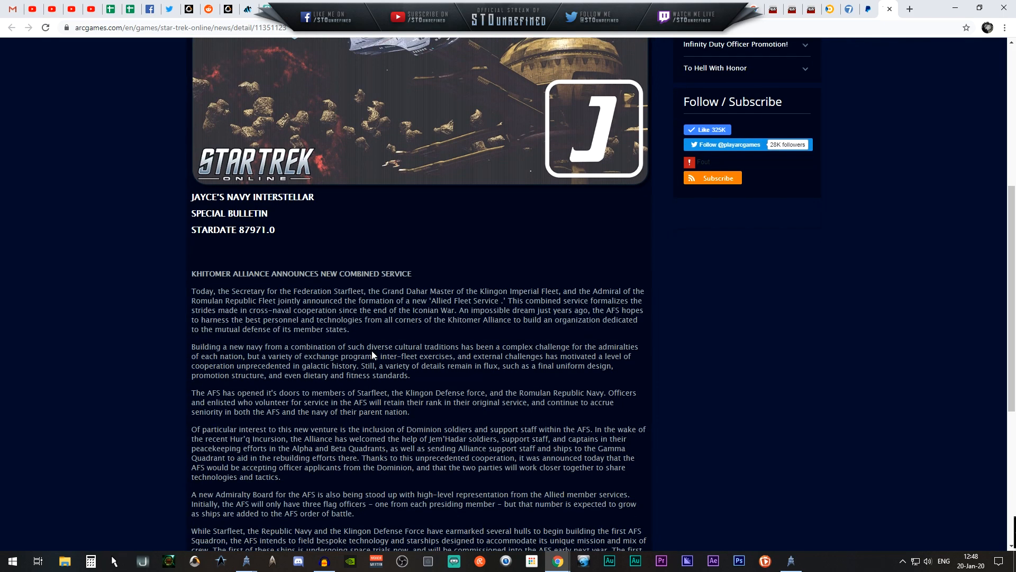
pyautogui.moveTo(193, 274)
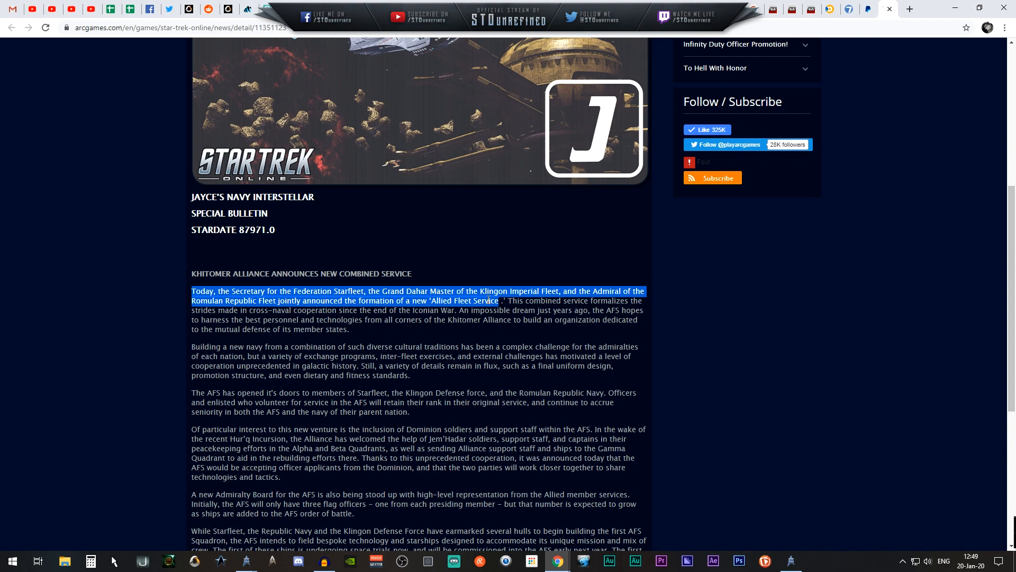
pyautogui.click(508, 302)
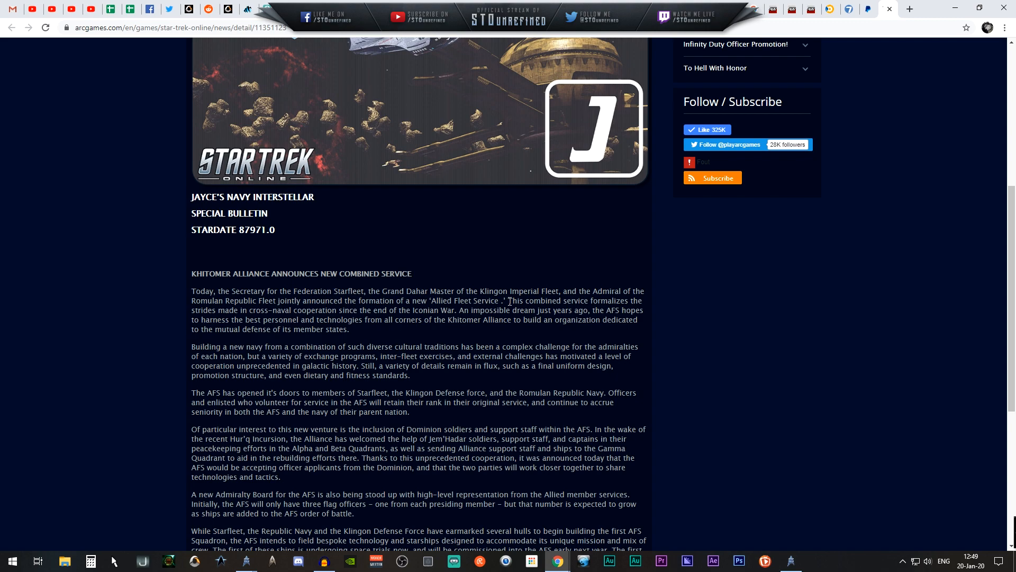
pyautogui.doubleClick(515, 301)
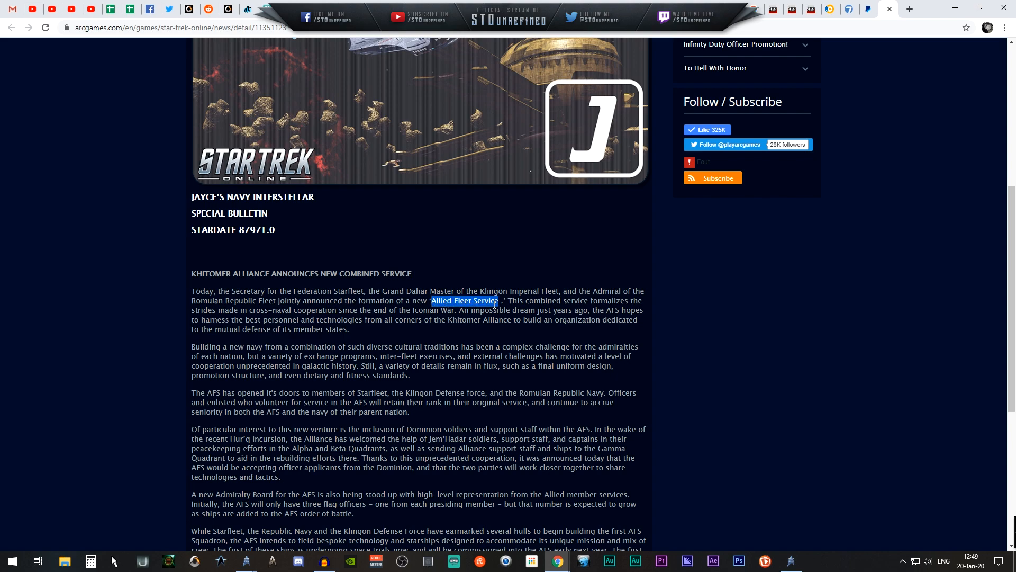
pyautogui.doubleClick(612, 311)
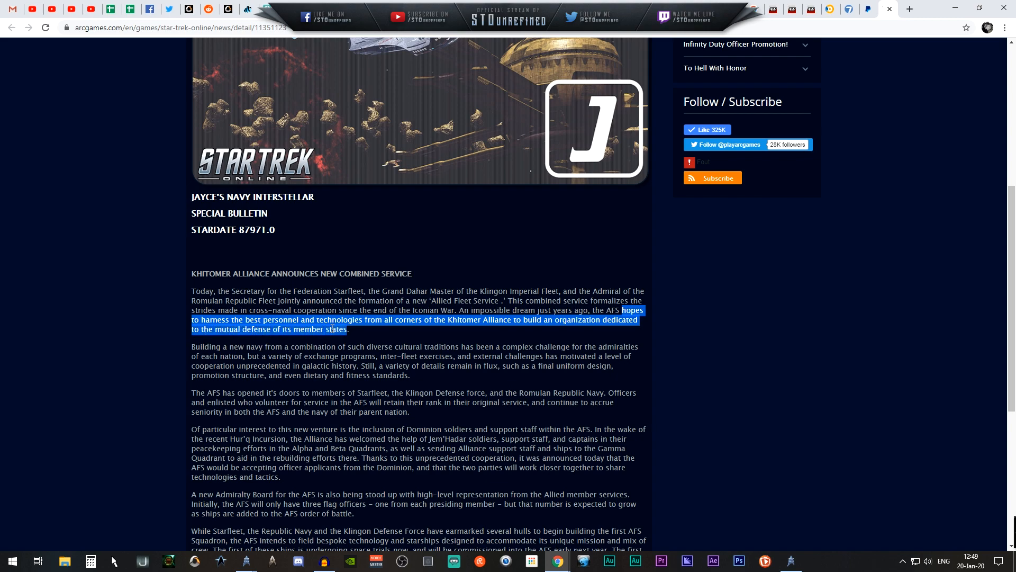
pyautogui.click(231, 347)
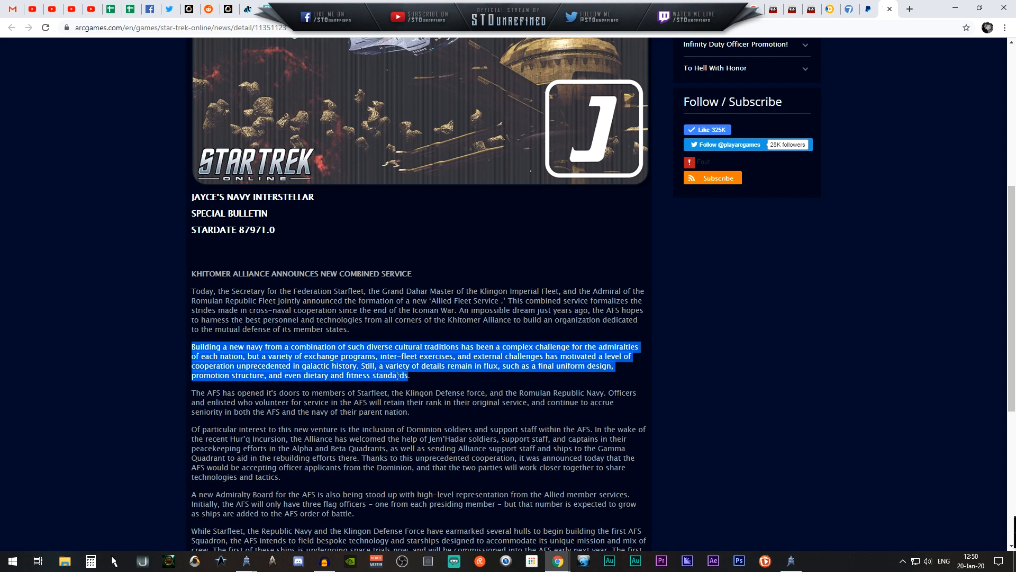
# - Scroll down to reveal the Dominion, Admiralty Board and first AFS squadron paragraphs
pyautogui.scroll(-3)
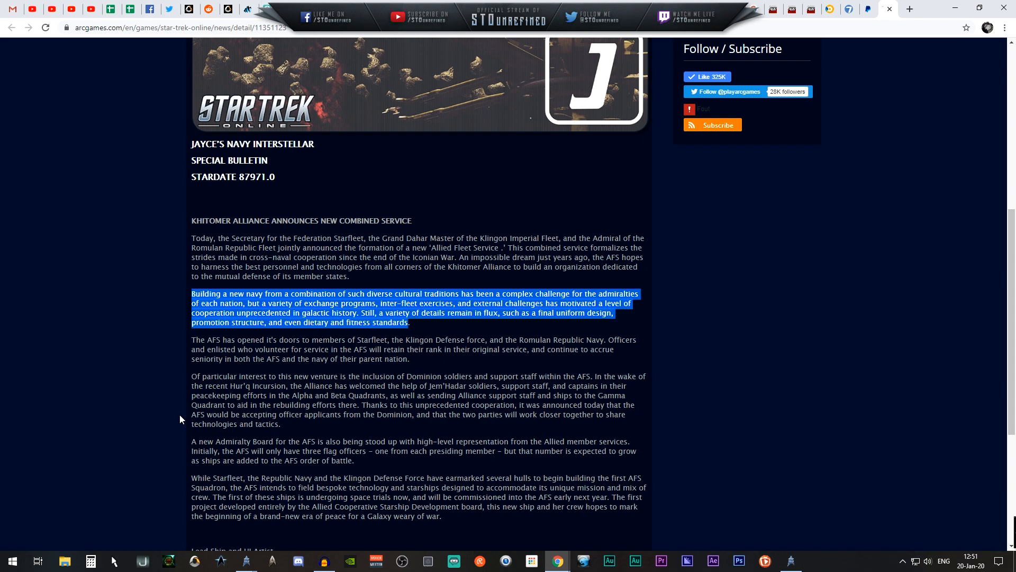
pyautogui.moveTo(214, 340)
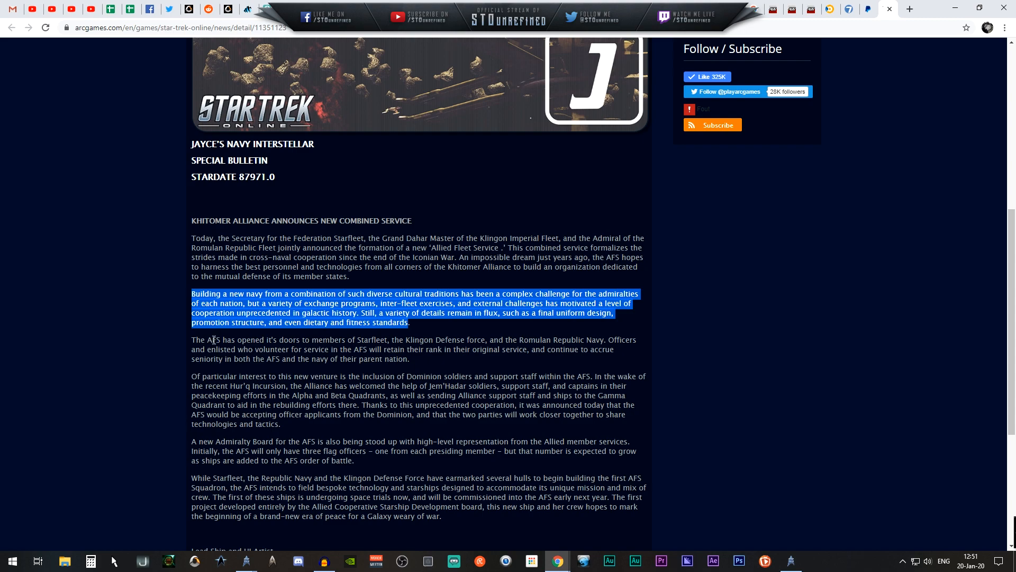
# - Clear the second-paragraph highlight and mark the sentence on Dominion officer applicants
pyautogui.click(214, 341)
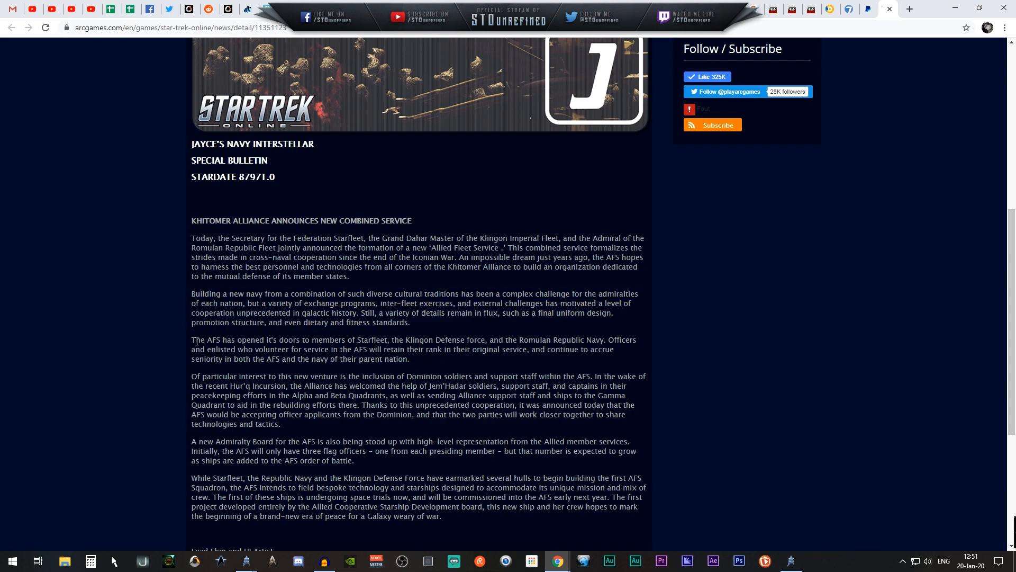
pyautogui.doubleClick(204, 340)
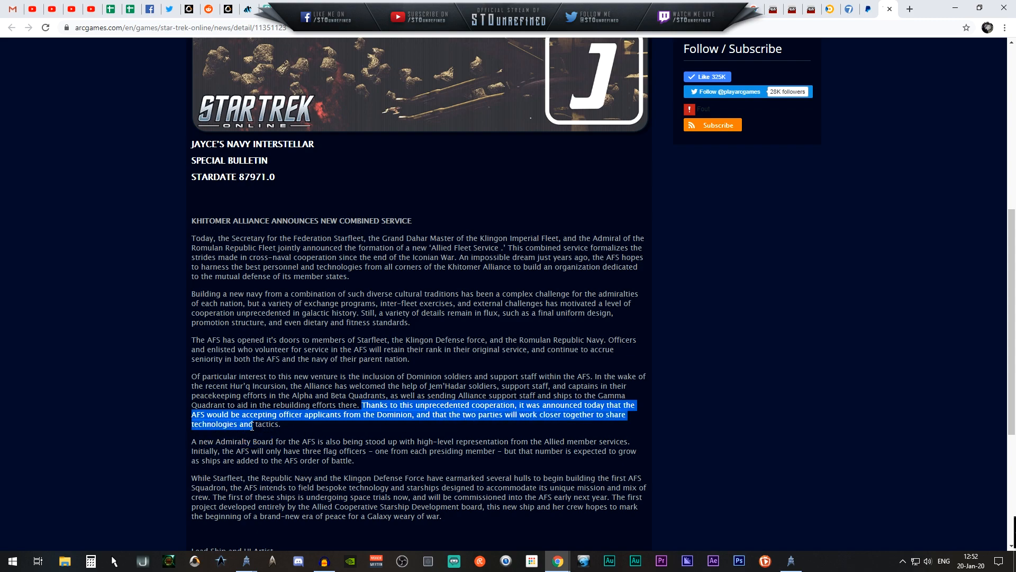
# - Scroll to the author credit and highlight the Admiralty Board paragraph on three flag officers
pyautogui.scroll(-3)
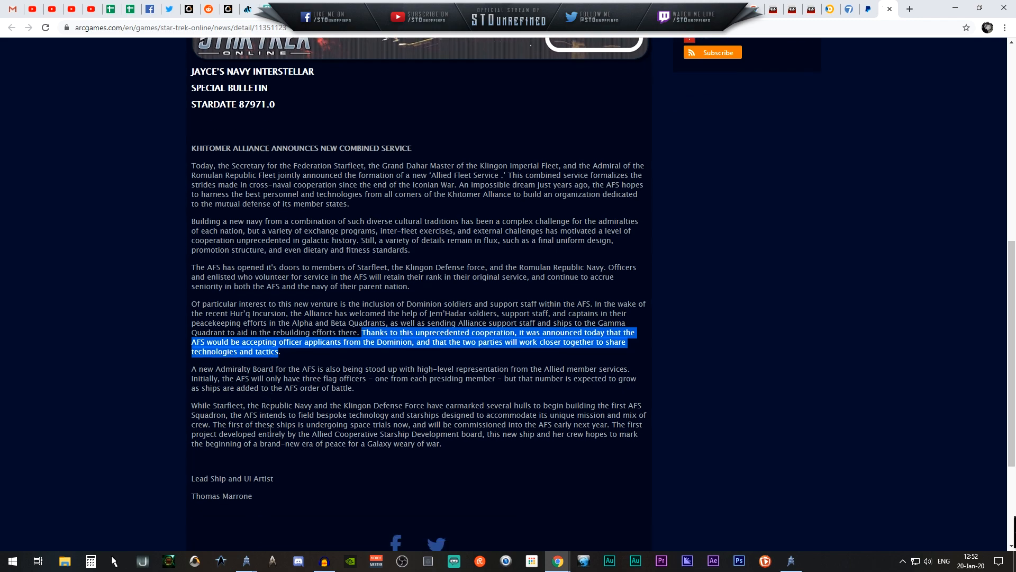
pyautogui.scroll(-3)
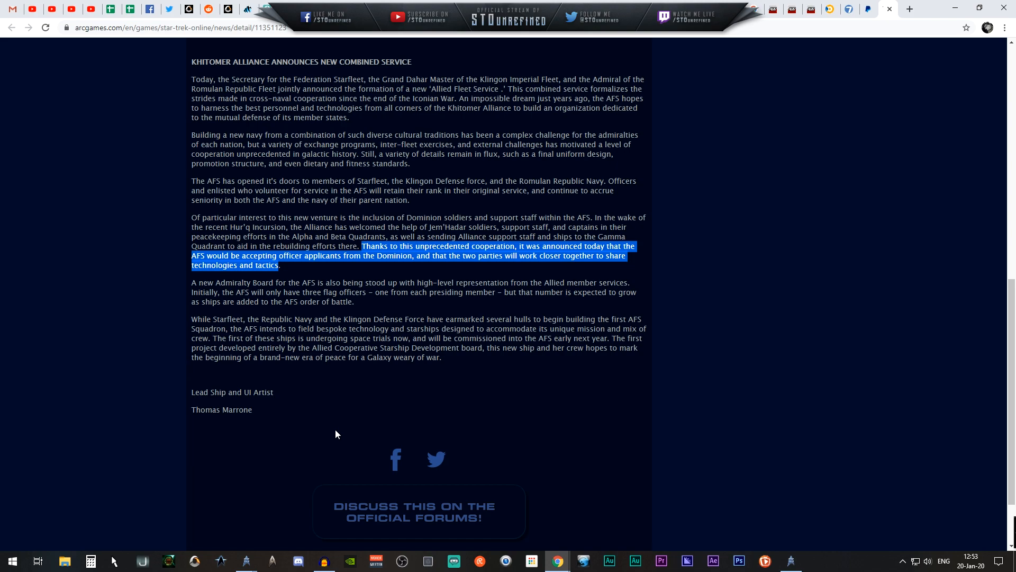
pyautogui.click(199, 284)
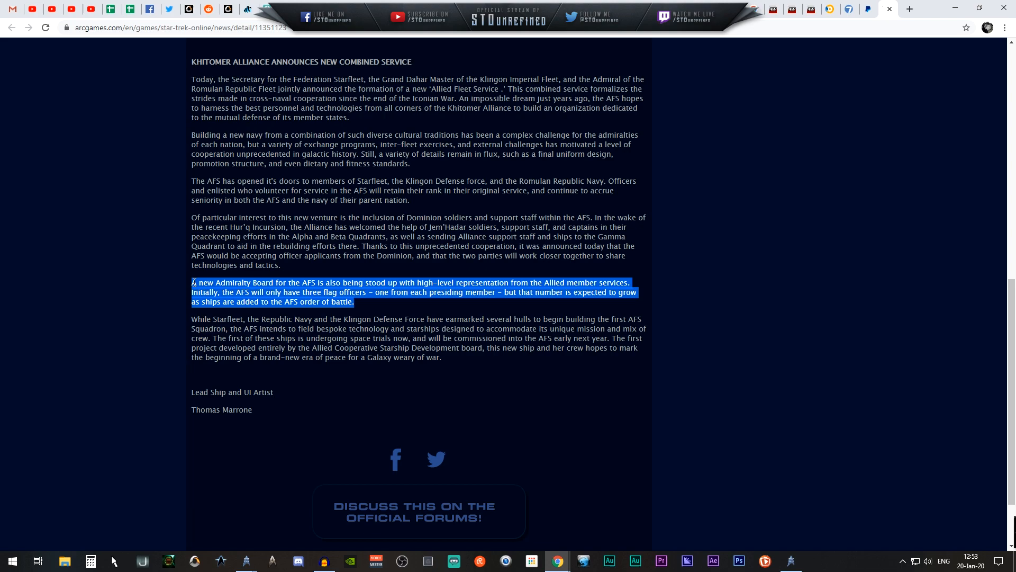
pyautogui.click(194, 283)
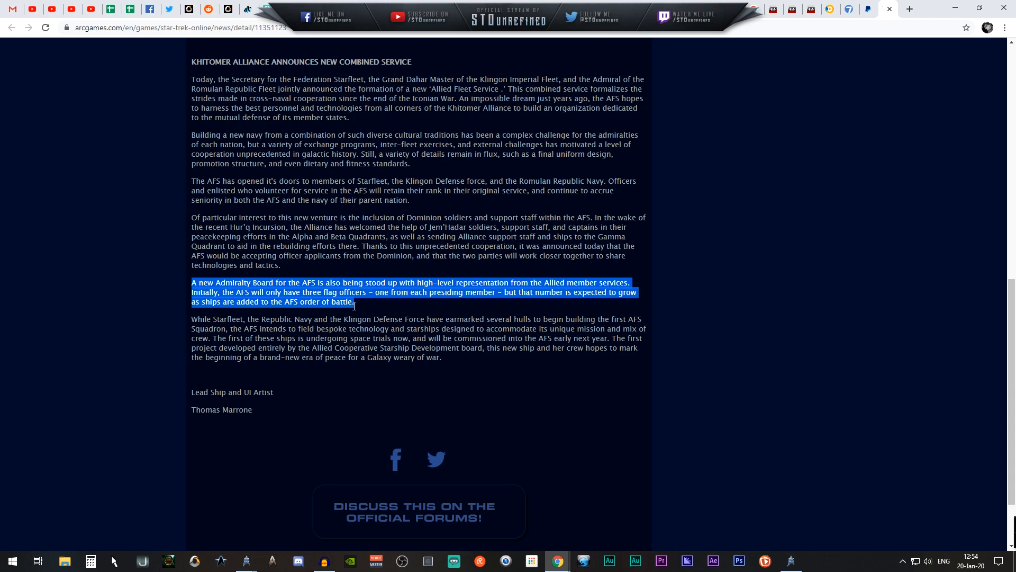
pyautogui.moveTo(356, 309)
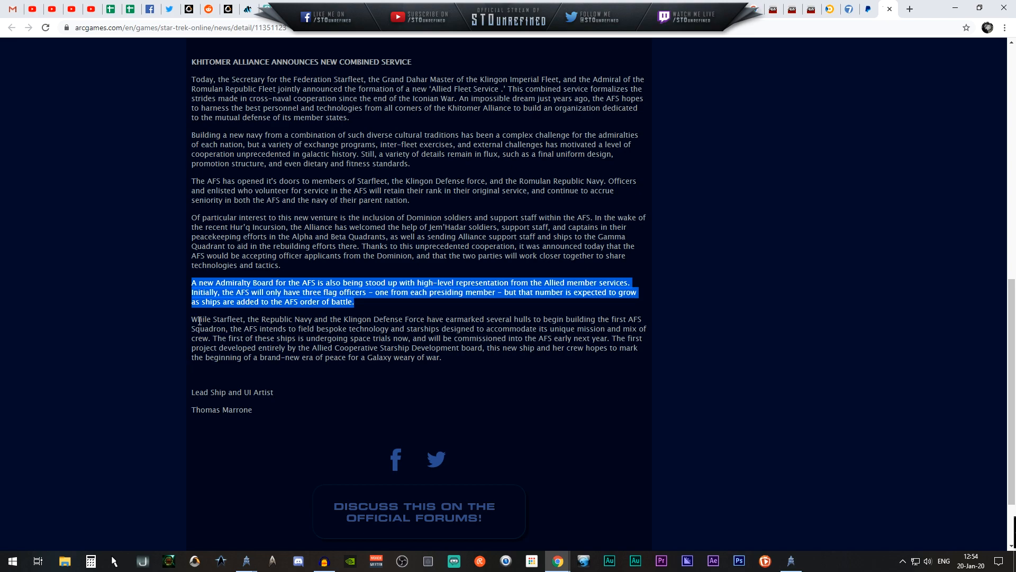
# - Highlight the final paragraph about the first AFS squadron, then clear the highlight
pyautogui.doubleClick(199, 318)
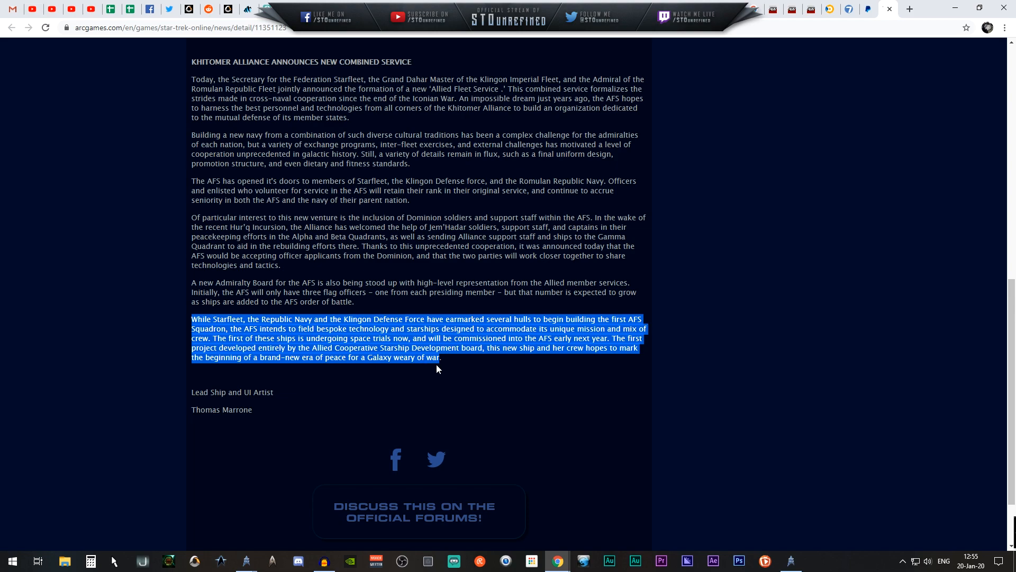
pyautogui.click(438, 370)
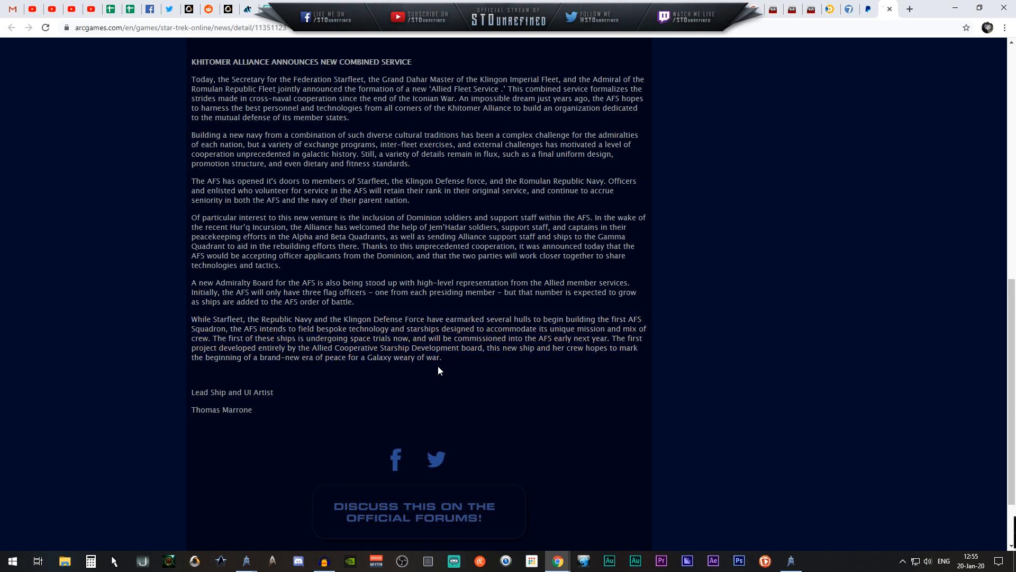